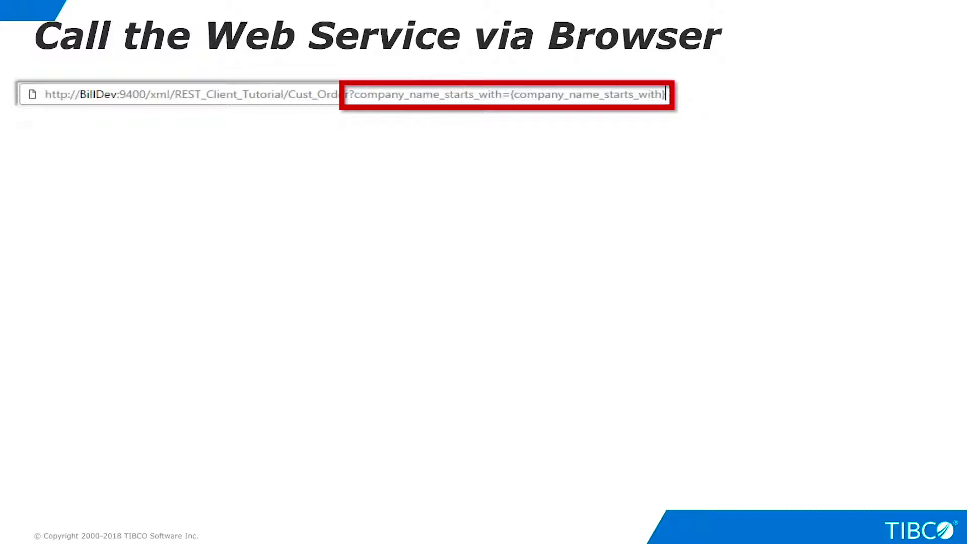
- Advance past the browser authentication screenshot to the SoapUI 'Configure a REST Client' slide
type("=B")
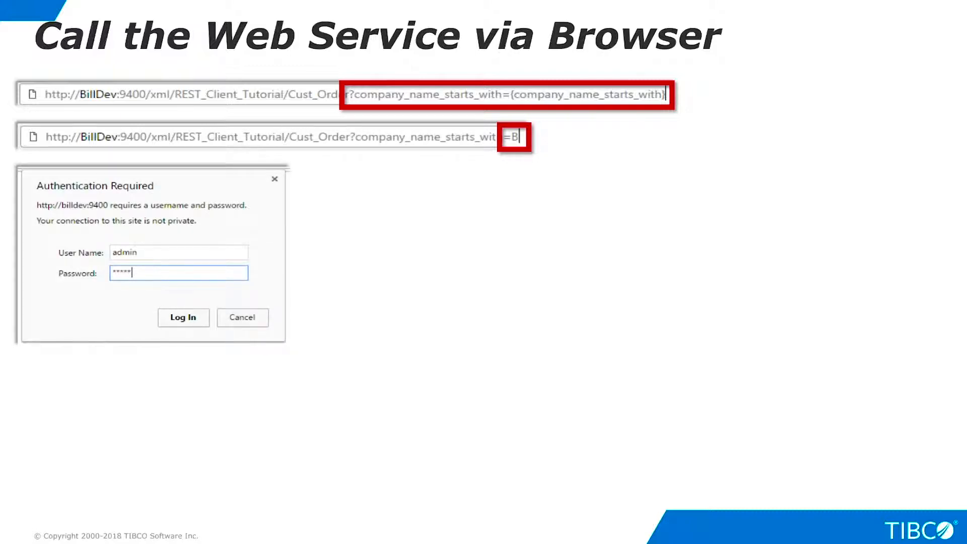
left_click(182, 318)
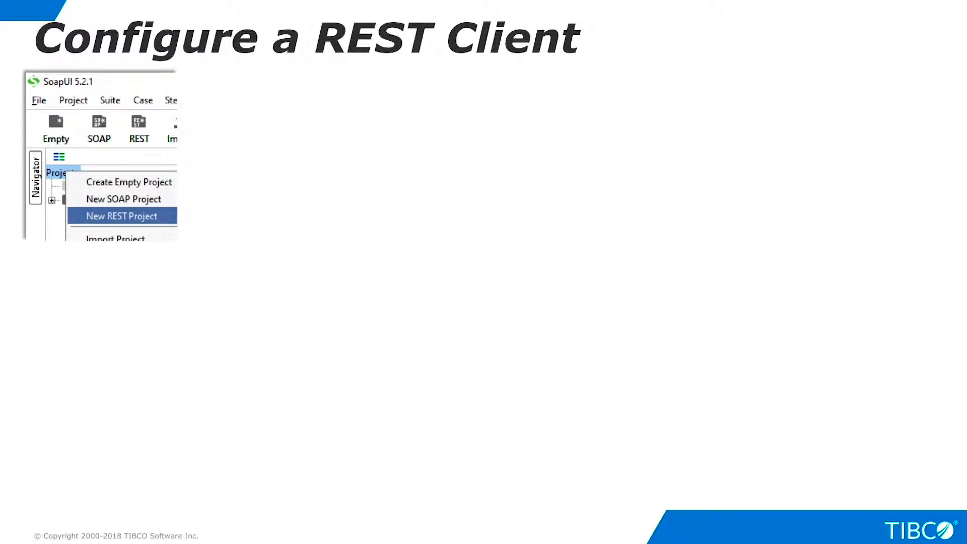
- Reveal the New REST Project URI dialog, then the Request 1 GET to BillDev:9400 ready to submit
left_click(122, 215)
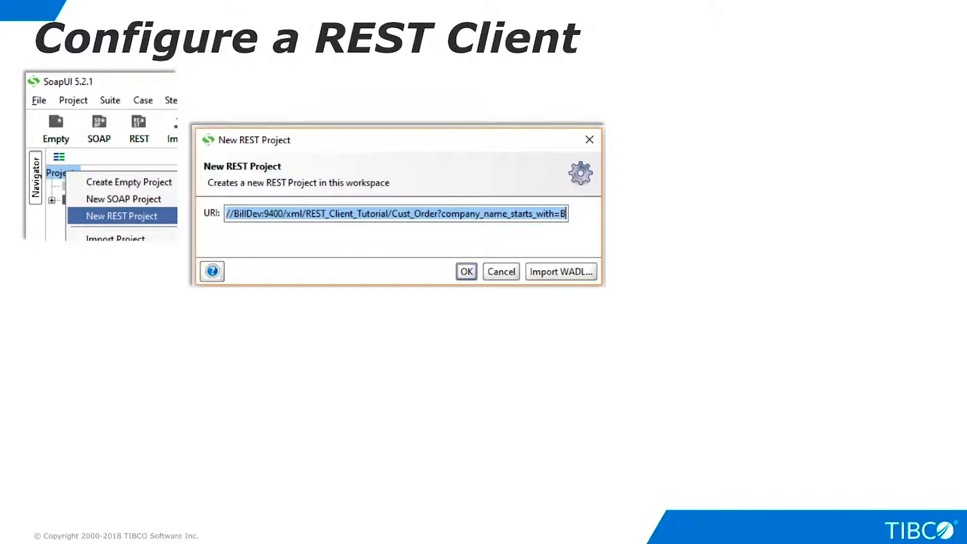
left_click(465, 271)
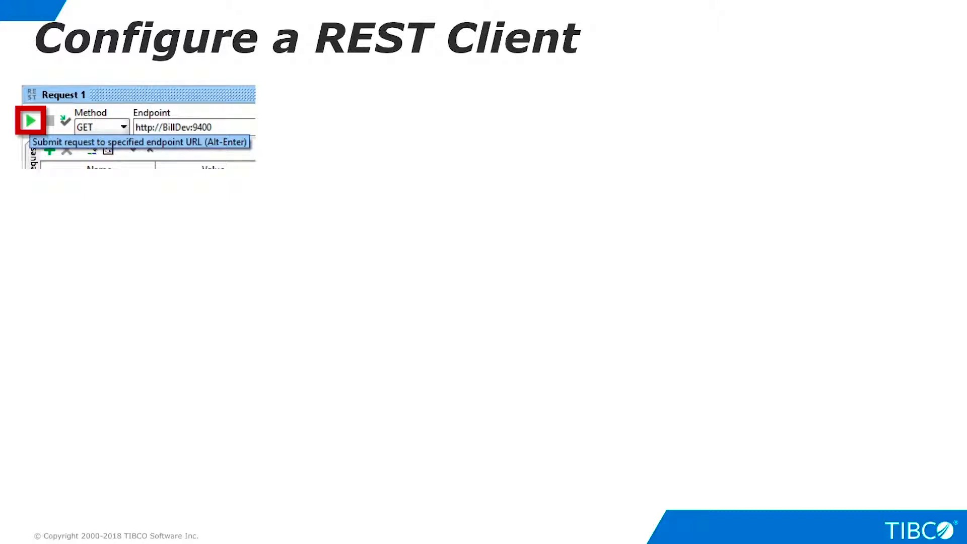
- Show the Auth tab 'Add New Authorization' step, then the XML response listing Blackard Electronics orders
left_click(29, 121)
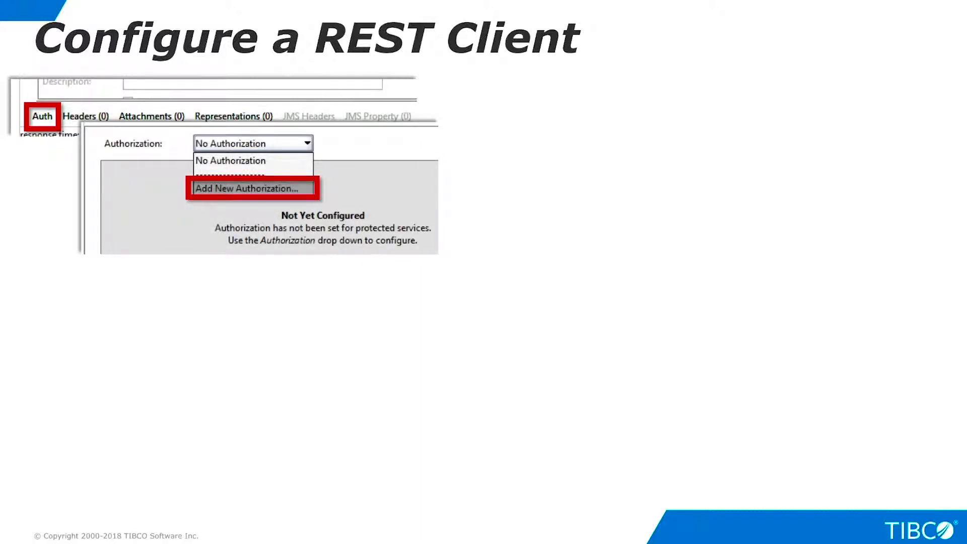
left_click(250, 188)
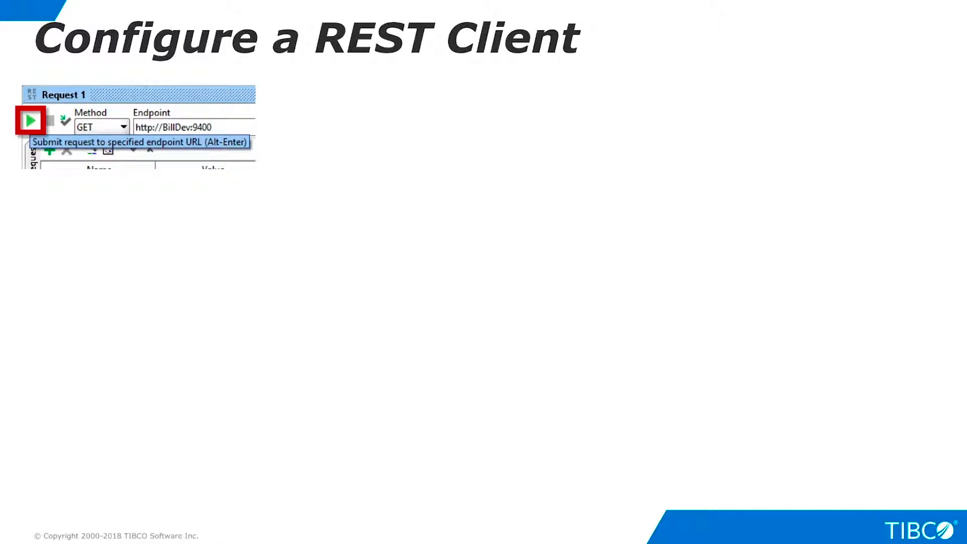
left_click(29, 120)
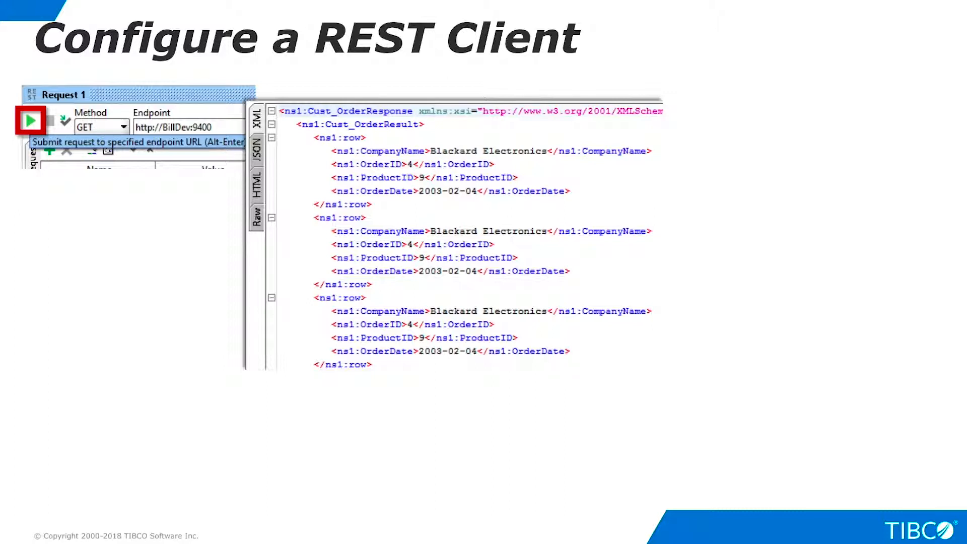
- Advance from the SoapUI XML response to the 'Use Chrome Advanced REST Client' slide
left_click(45, 239)
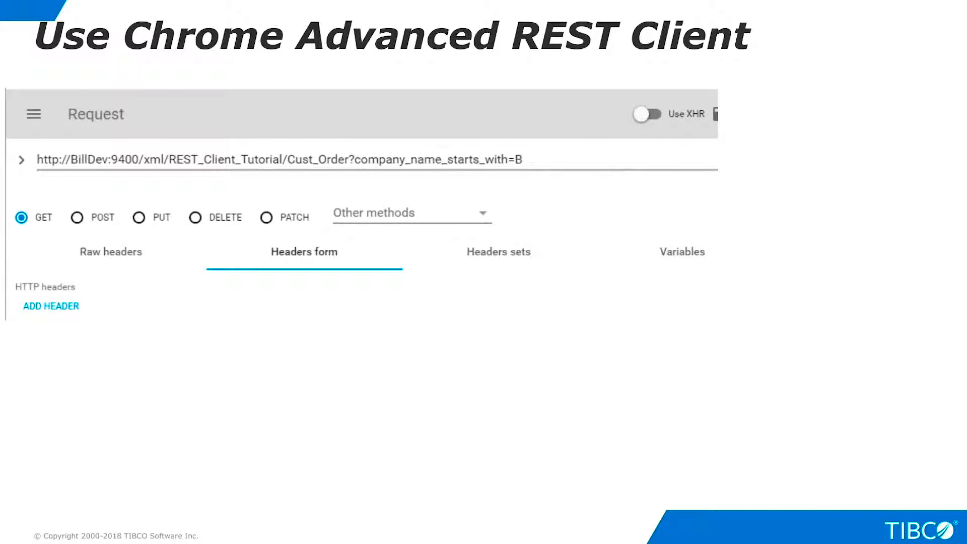
- Highlight the Cust_Order GET URL, add the Basic Authorization header, and reveal the XML order response
left_click(278, 159)
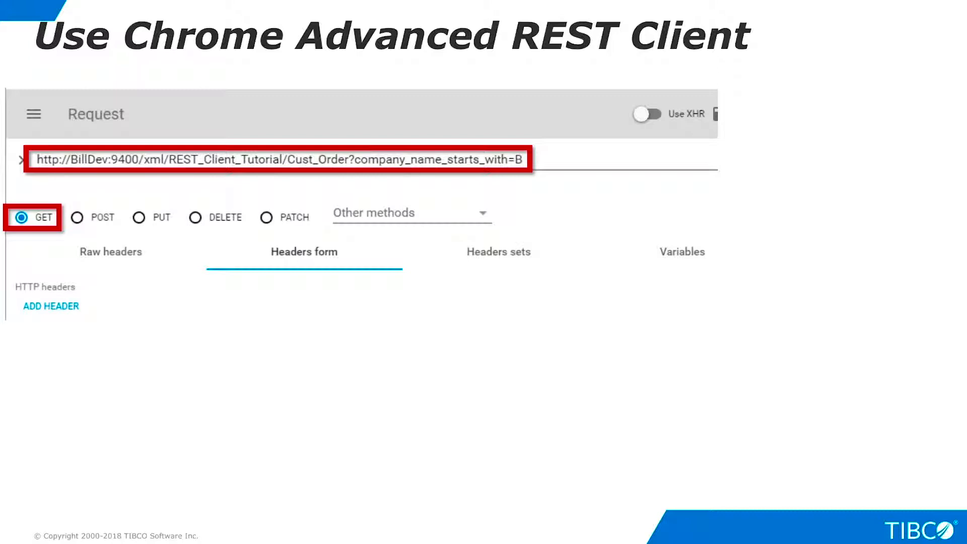
left_click(50, 306)
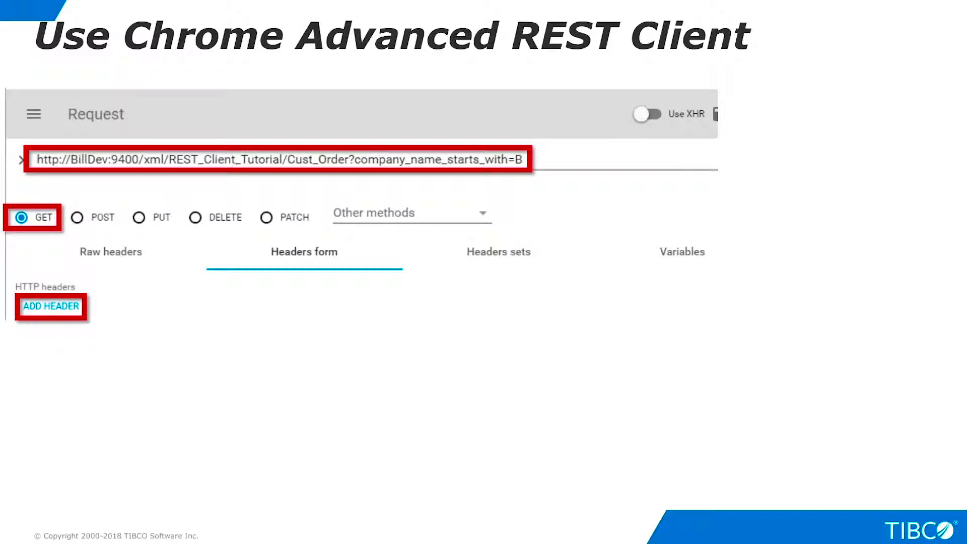
type("Authorization")
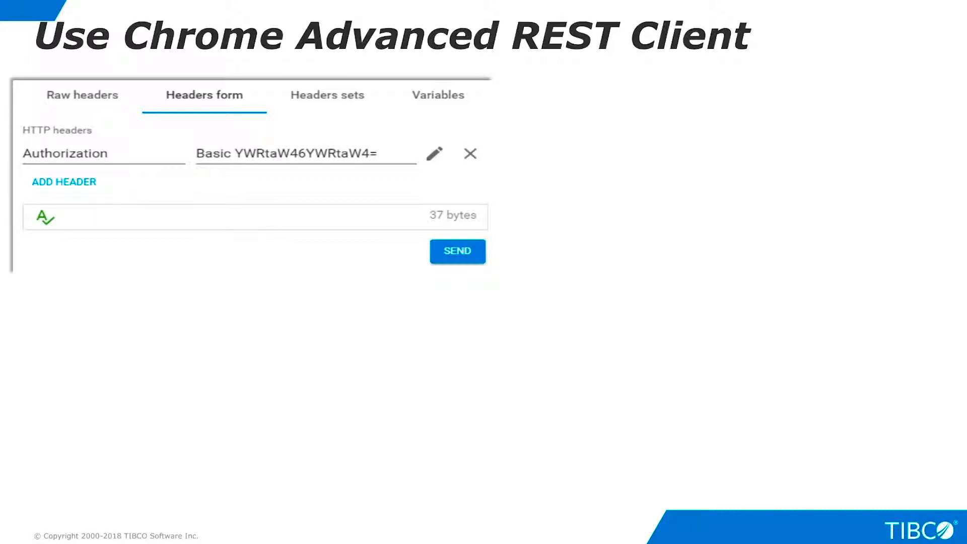
left_click(456, 251)
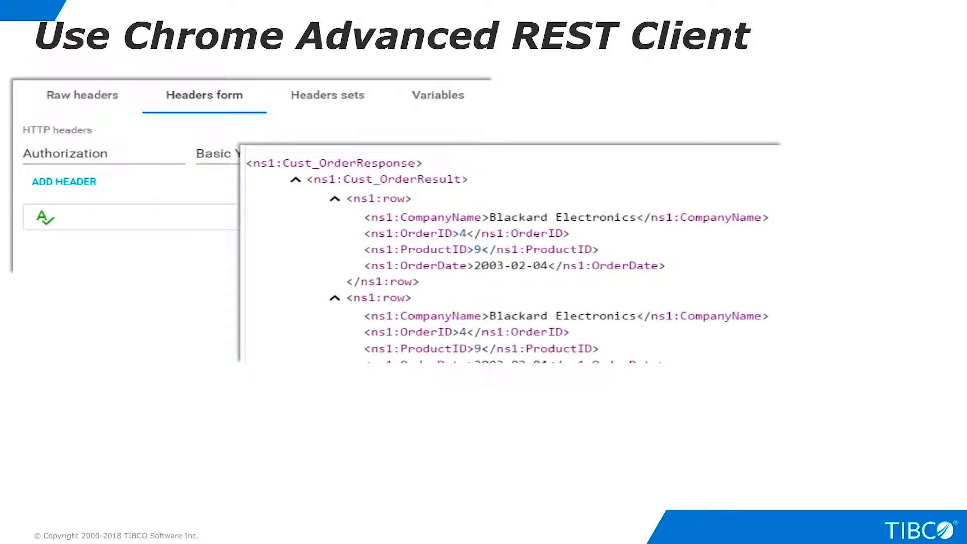